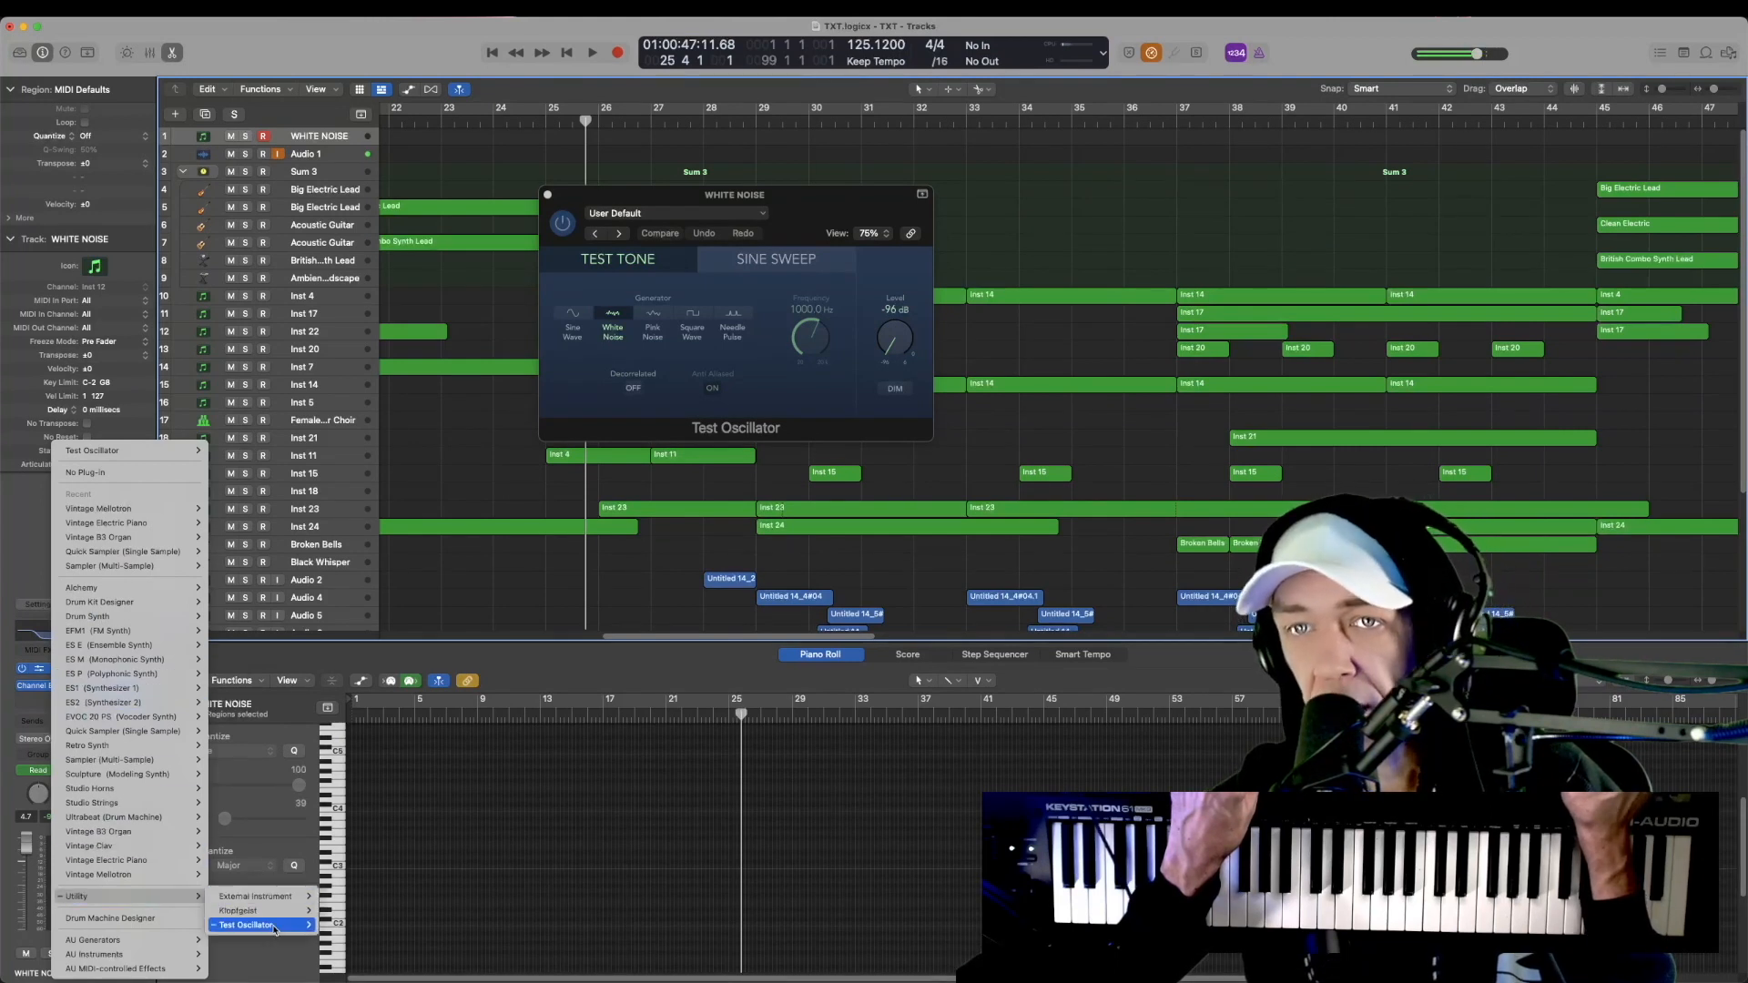
mouse_move(763, 286)
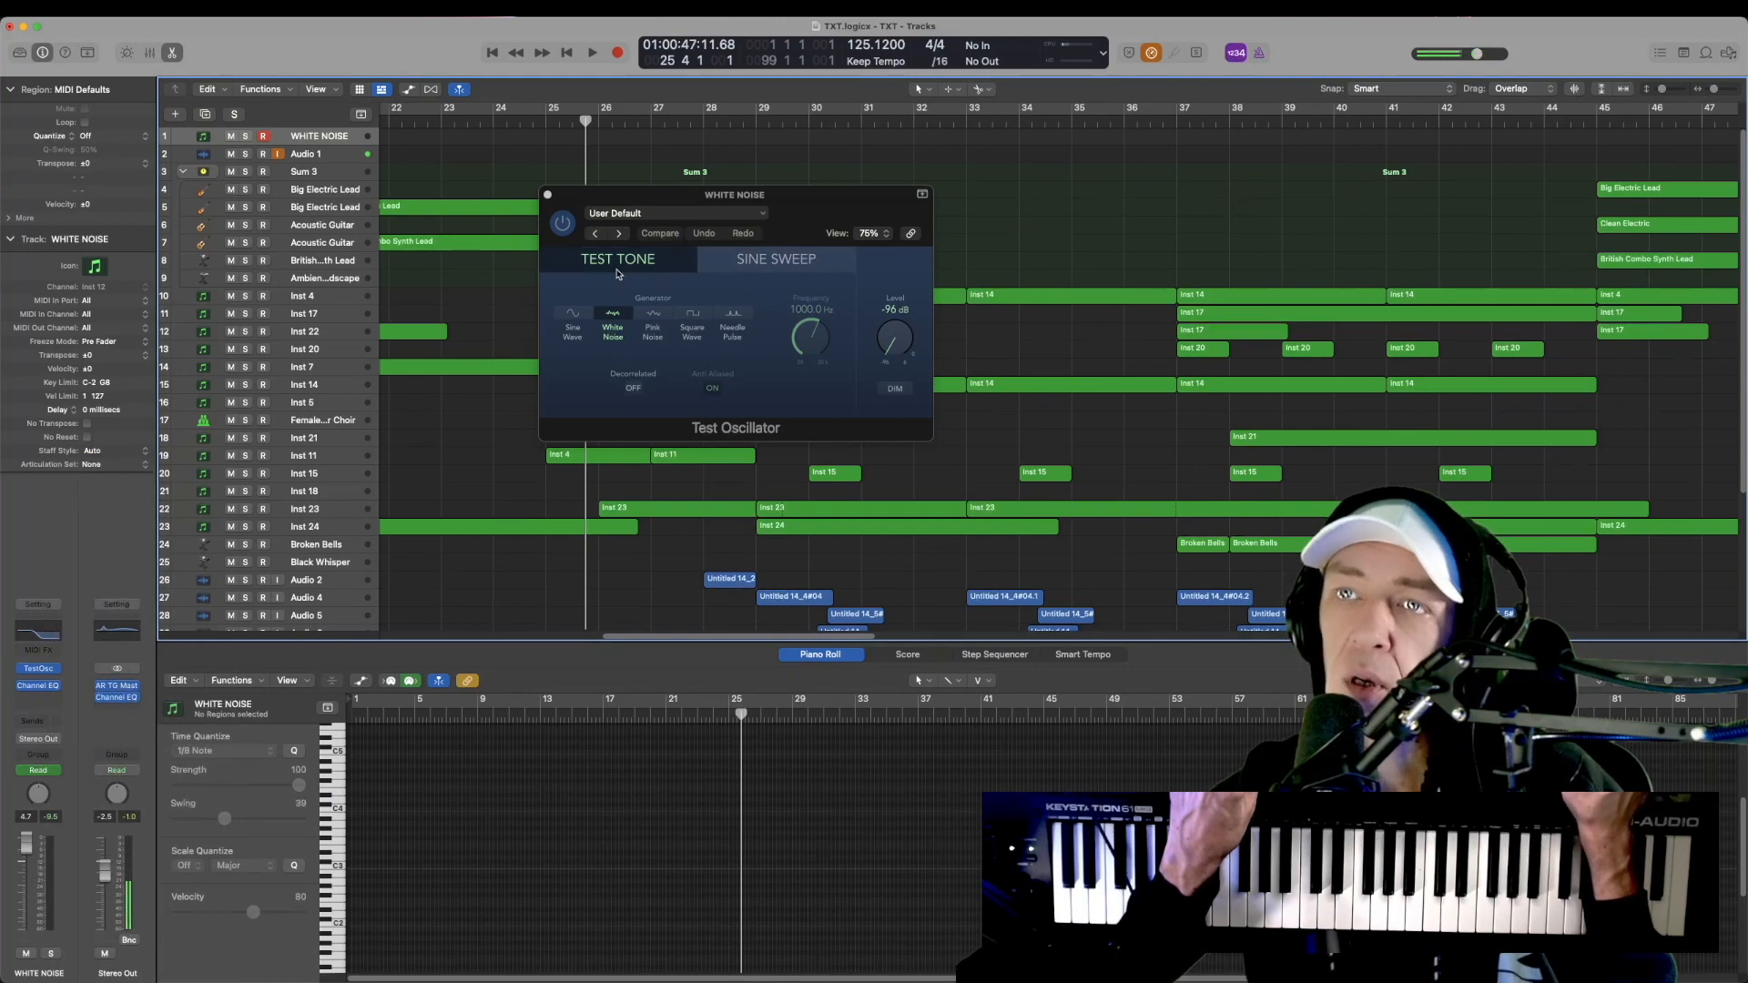
Cycle the Test Oscillator generator through Pink Noise and Needle Pulse, ending on Sine Wave
click(660, 233)
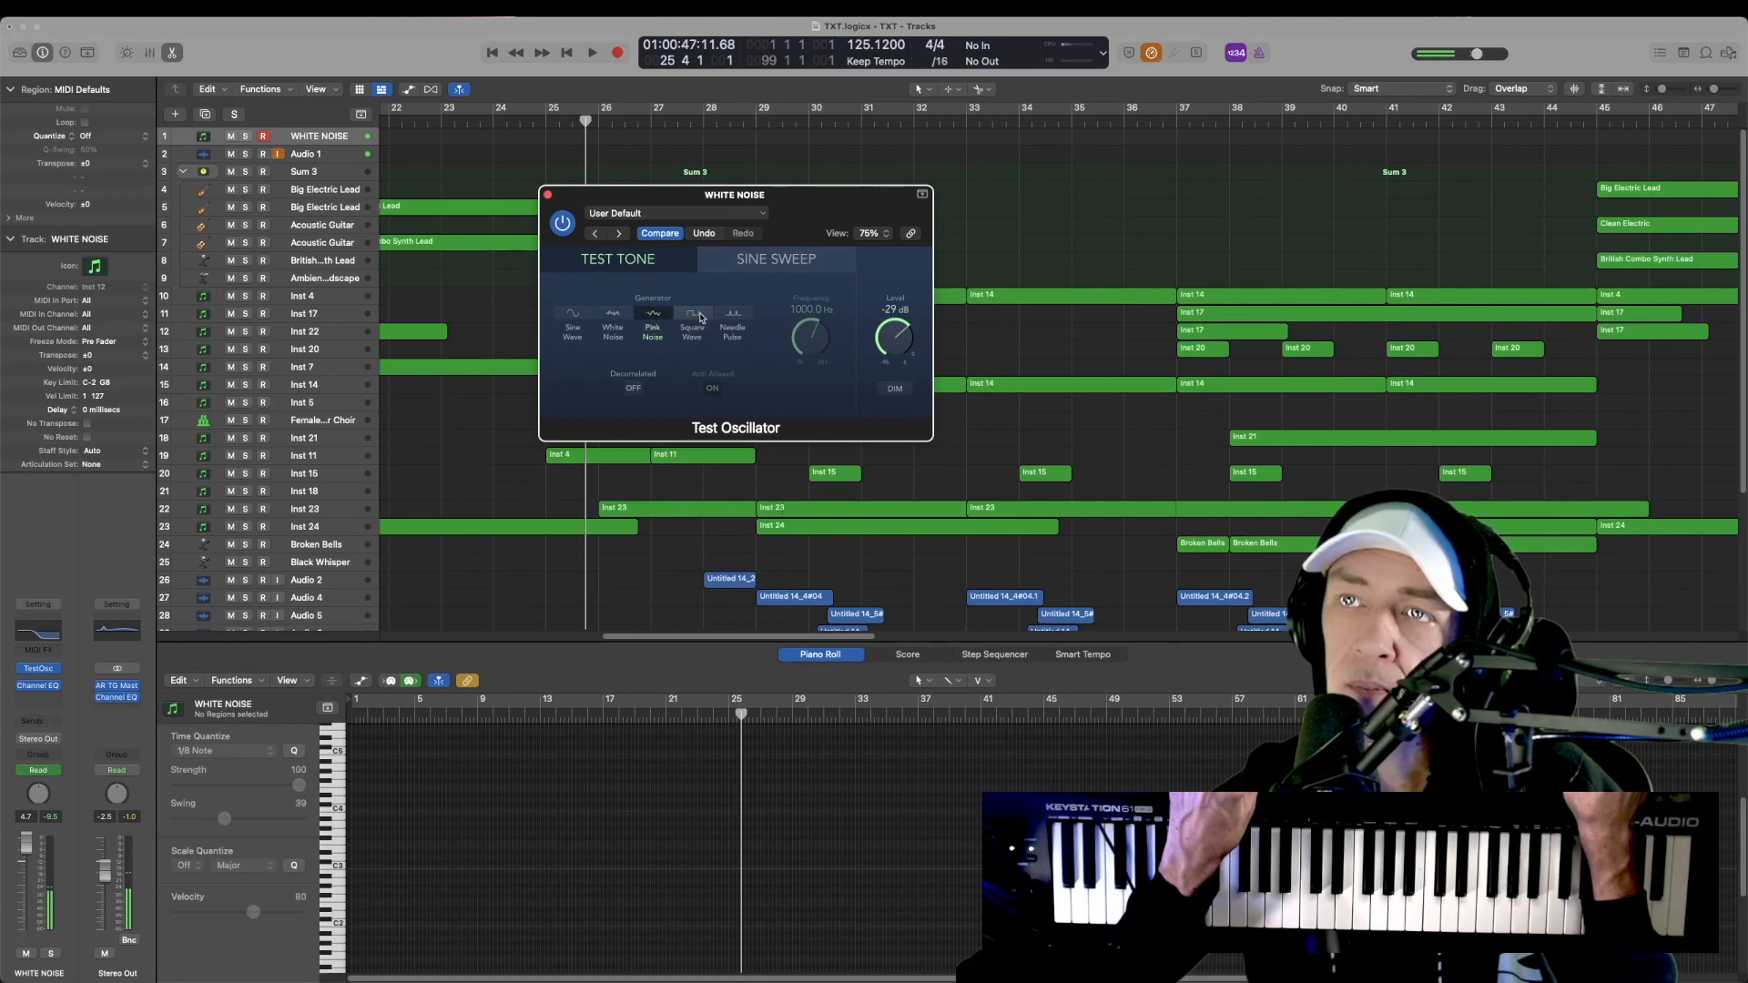
click(732, 315)
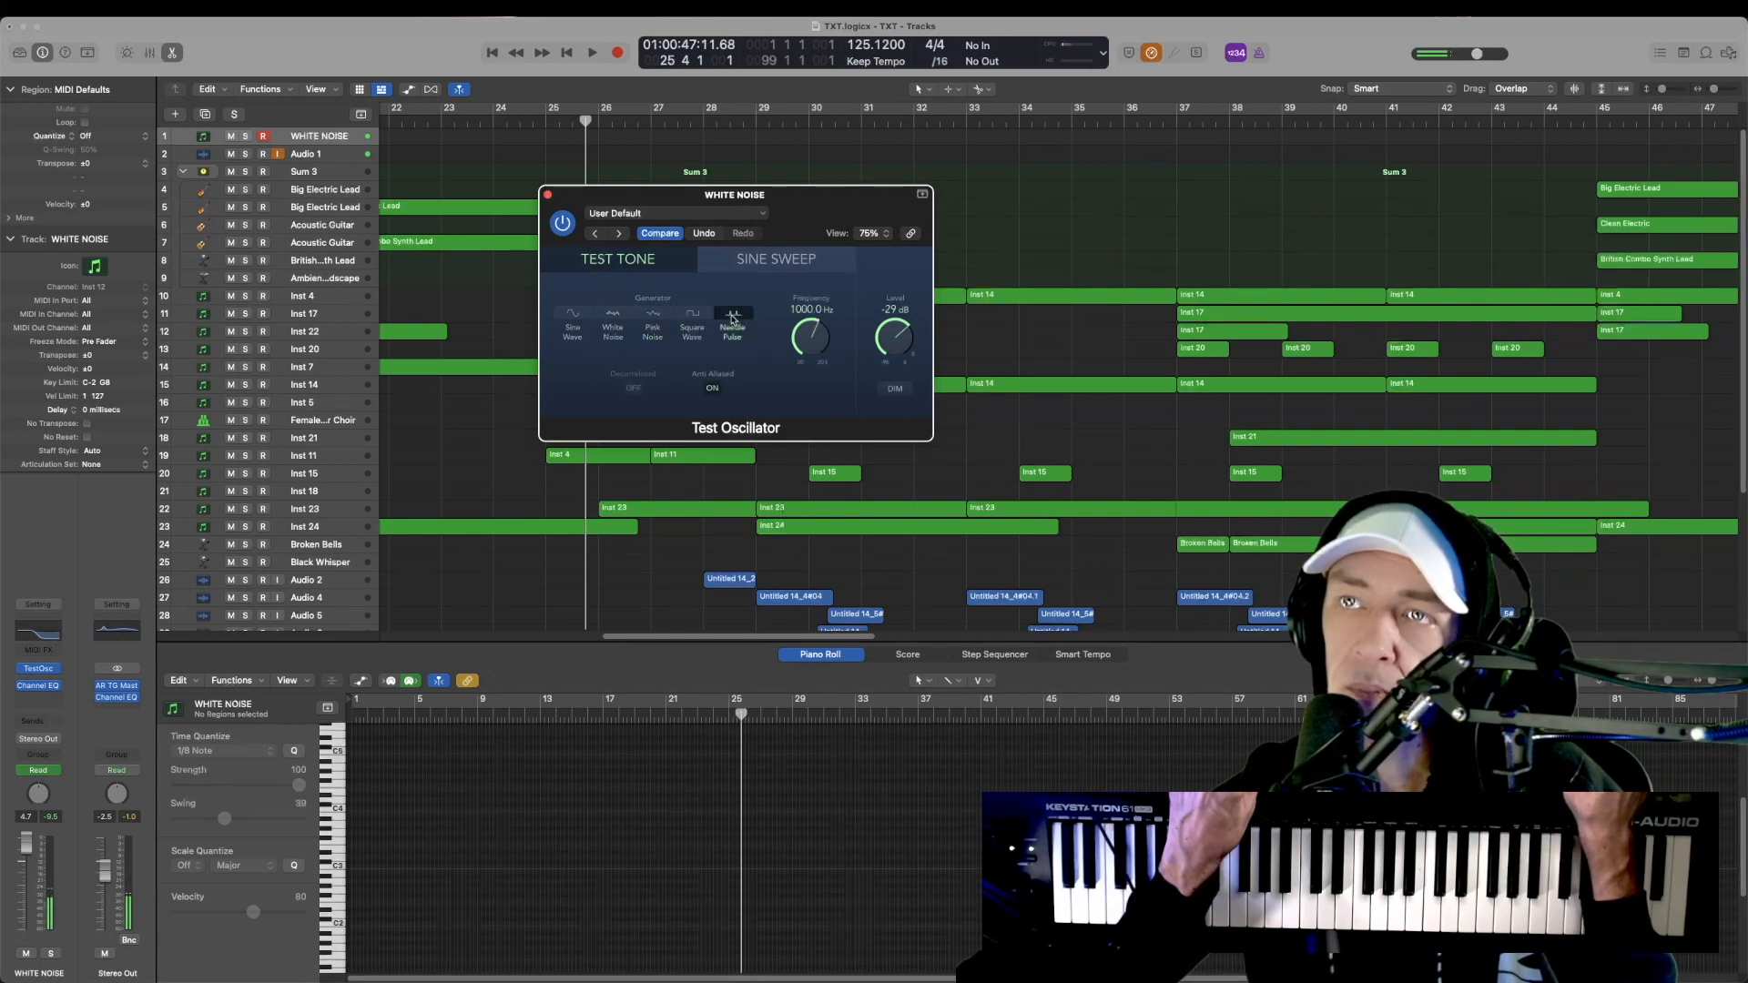
click(572, 315)
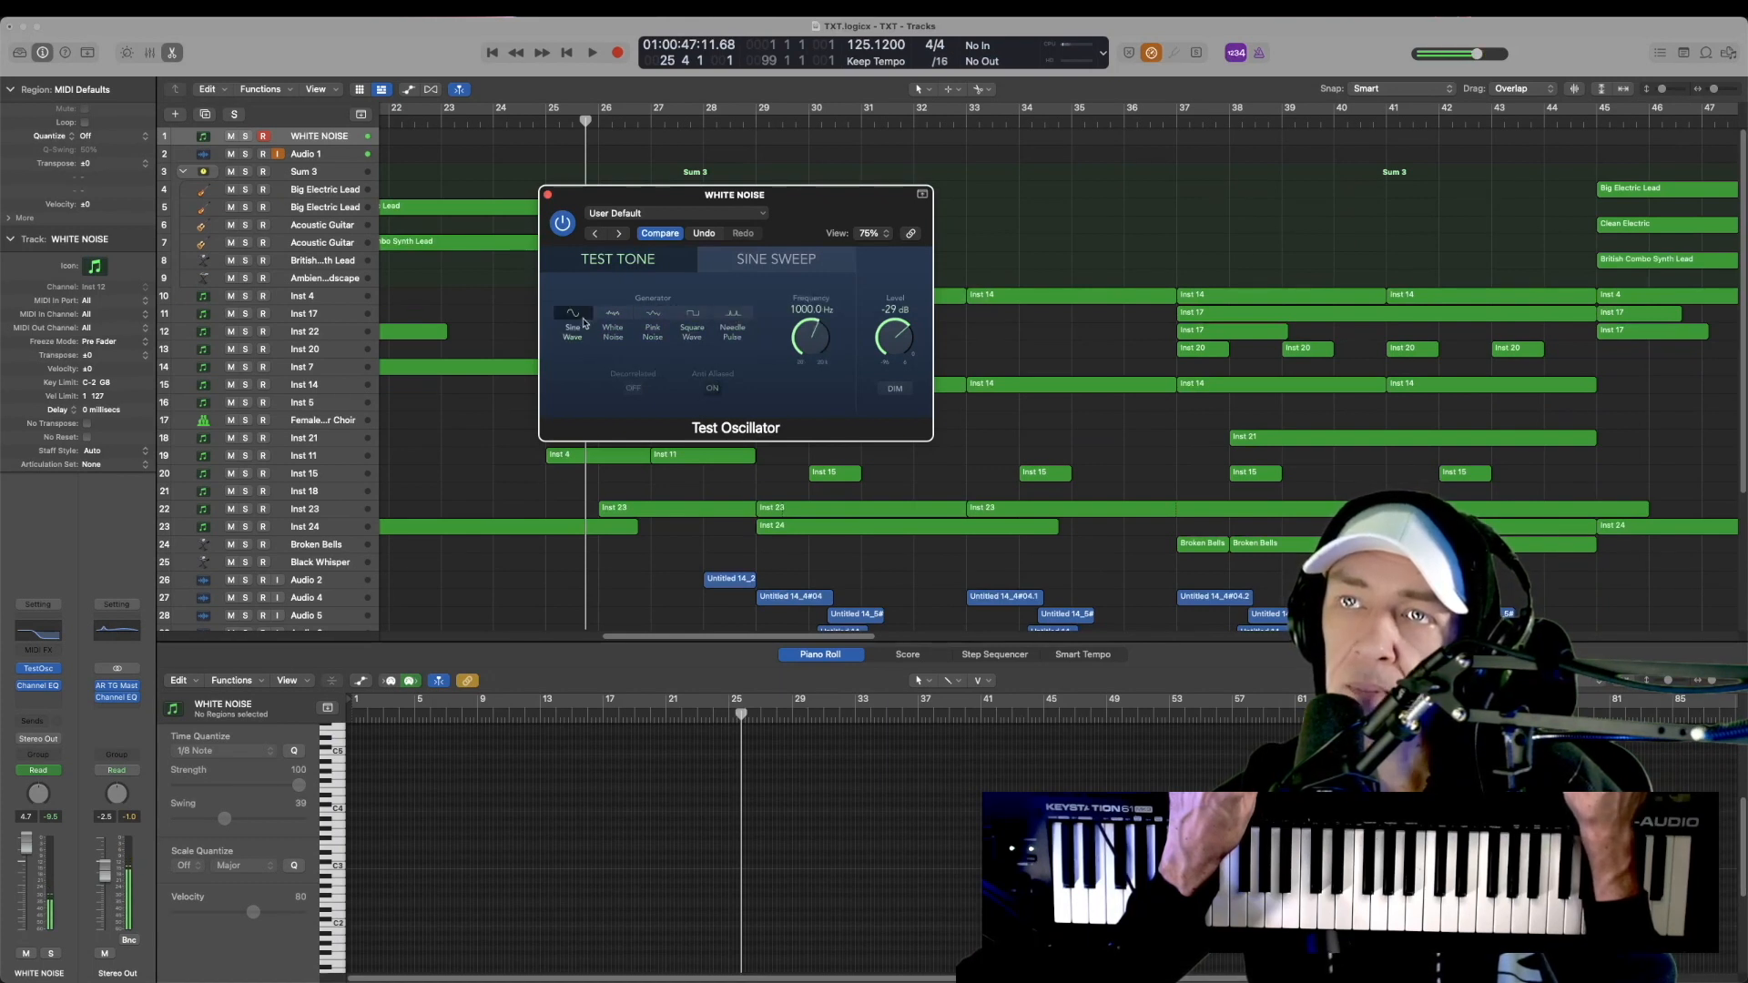